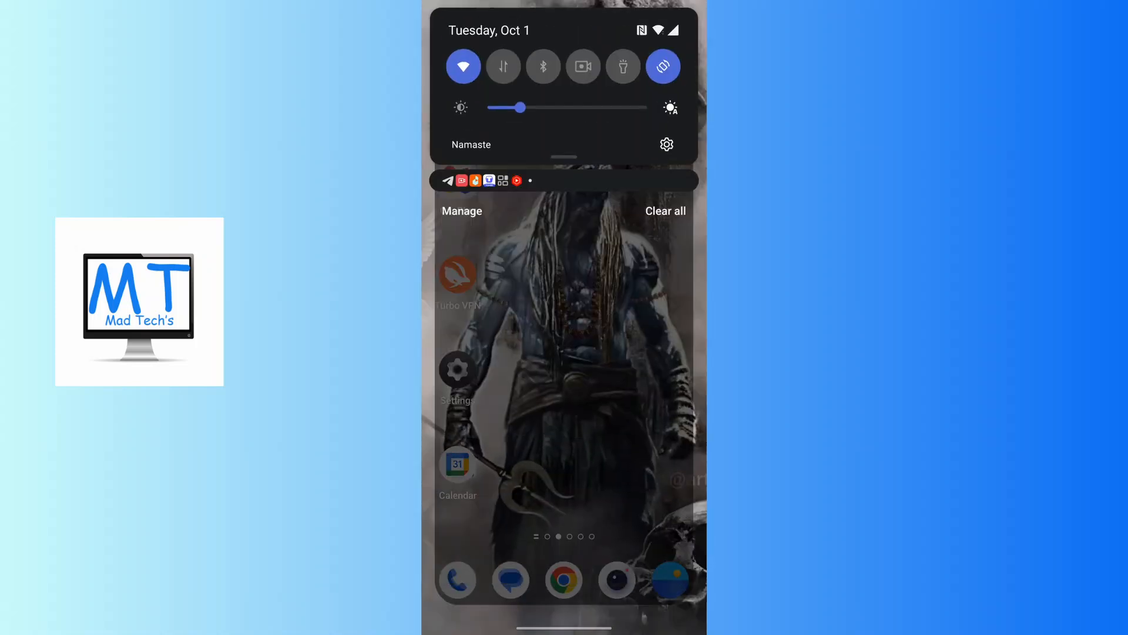
# - Switch the phone's Bluetooth on in Android Settings, check Advanced options, and go to the app drawer
pyautogui.click(543, 66)
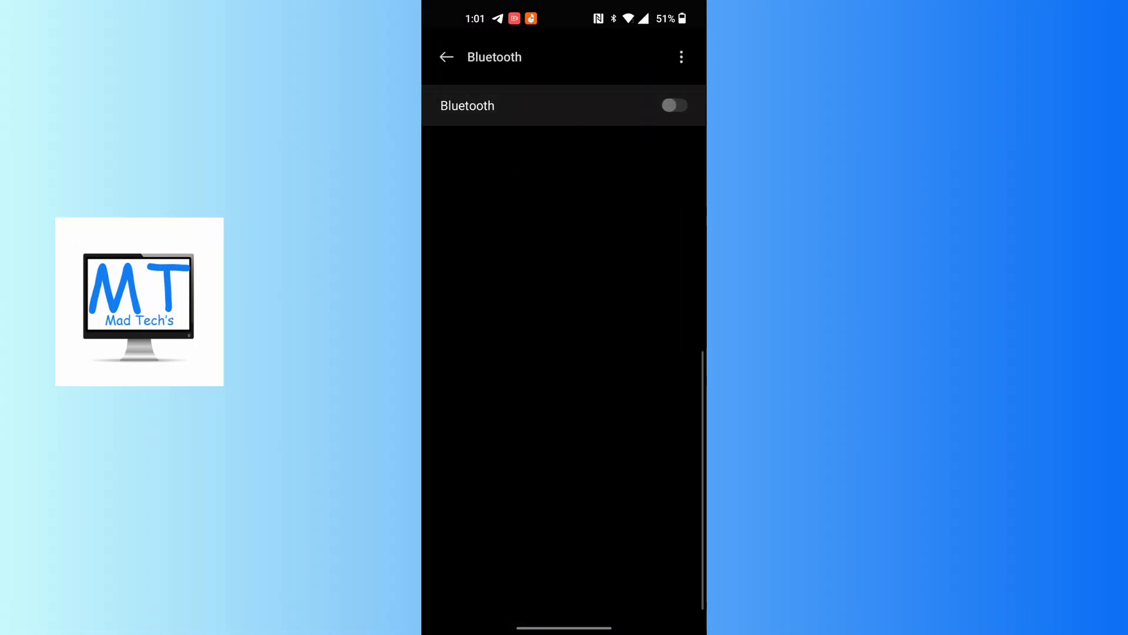
pyautogui.click(672, 105)
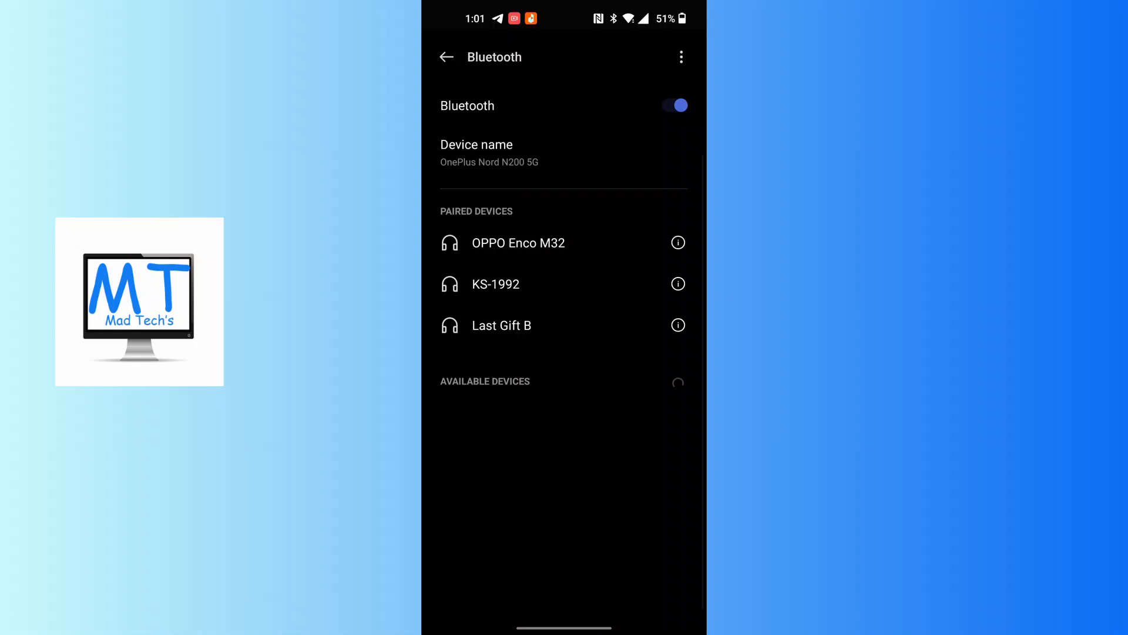
pyautogui.click(681, 57)
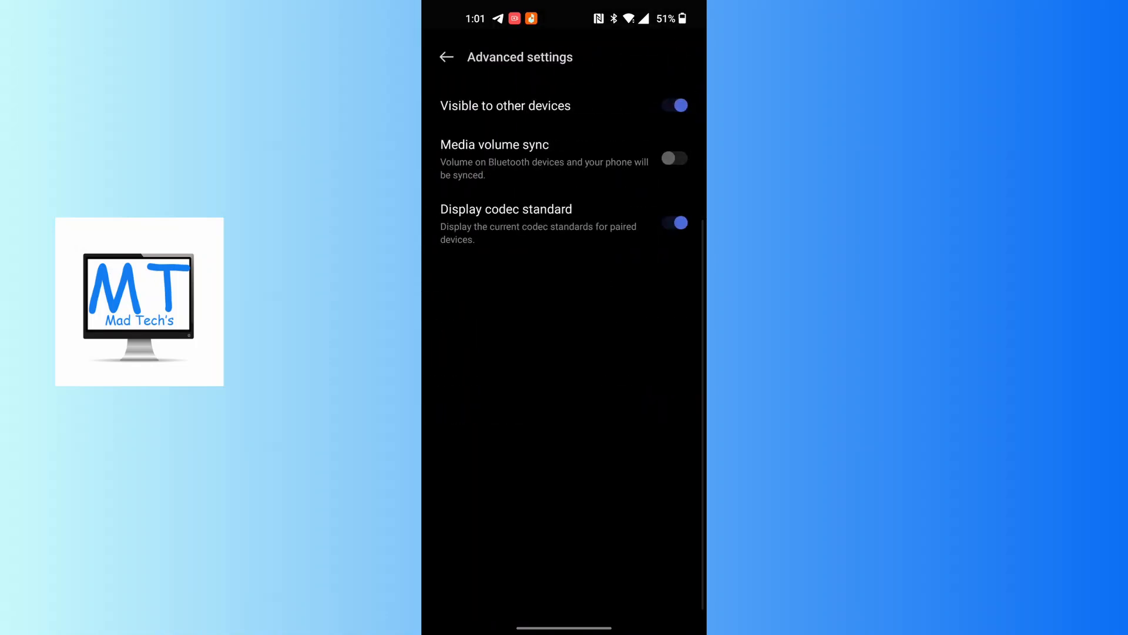
pyautogui.click(446, 56)
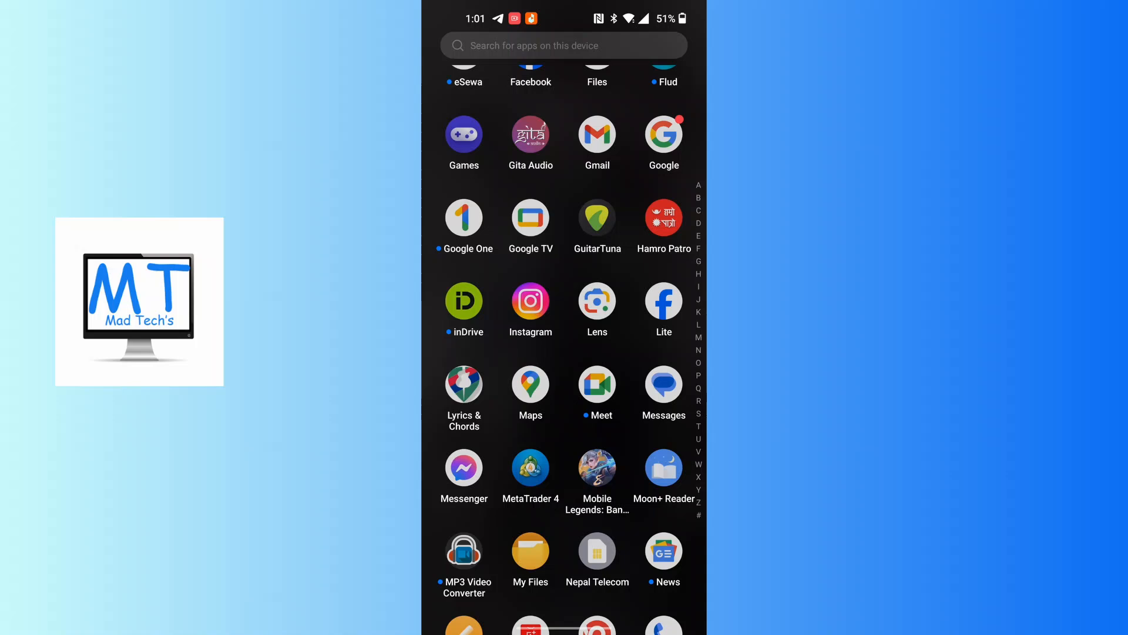
# - Launch Google Maps, reach its Settings from the profile avatar, and scroll to Navigation settings
pyautogui.click(530, 387)
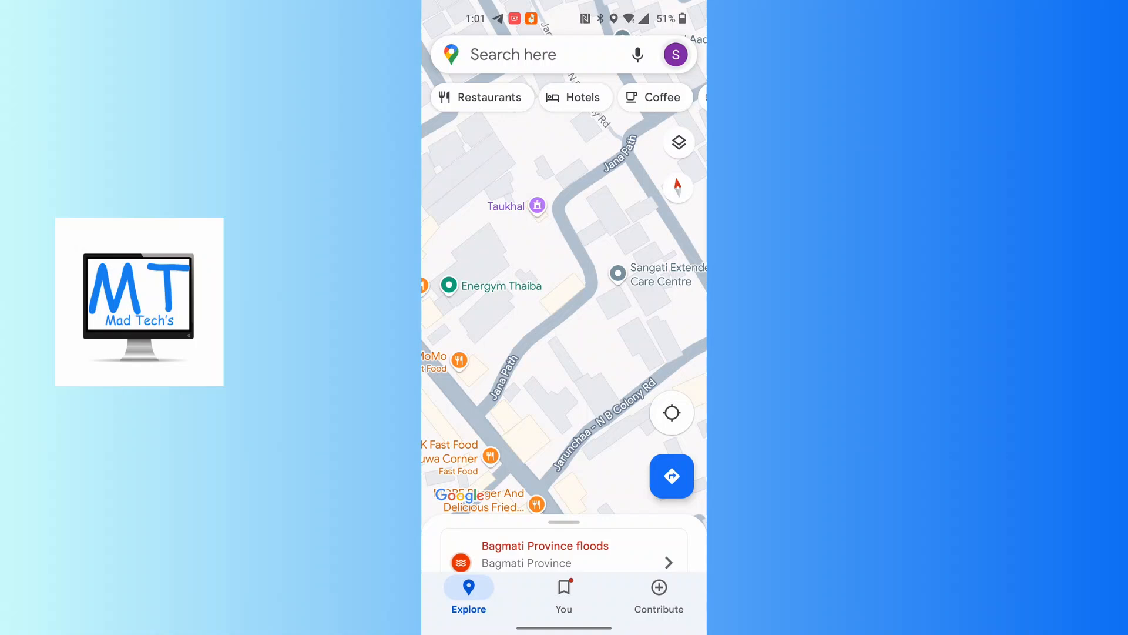
pyautogui.click(674, 54)
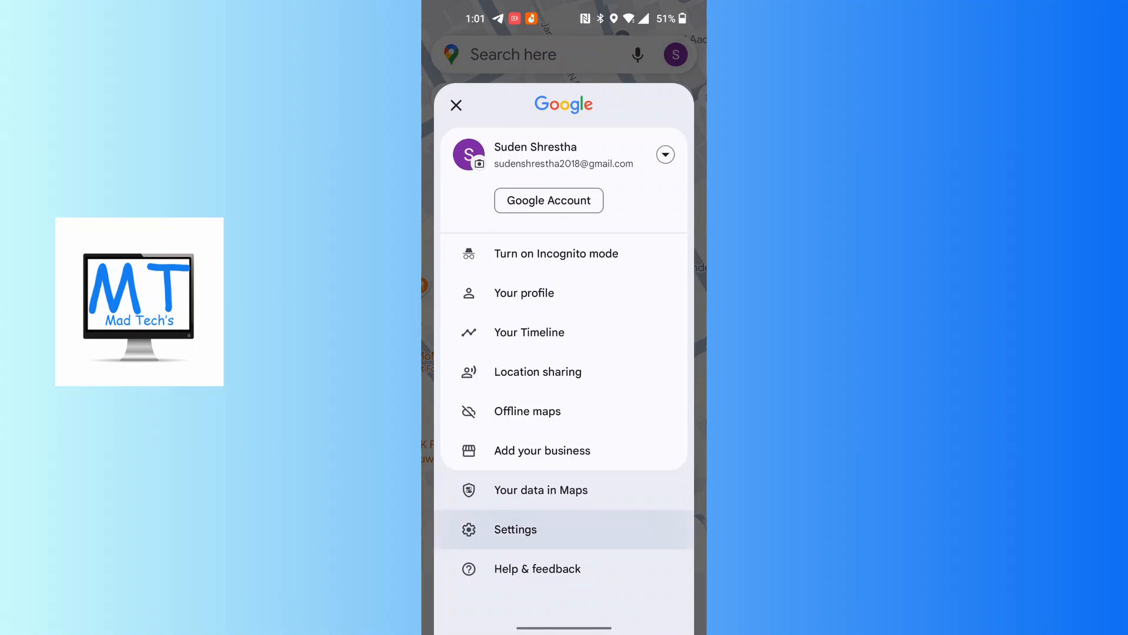
pyautogui.click(515, 529)
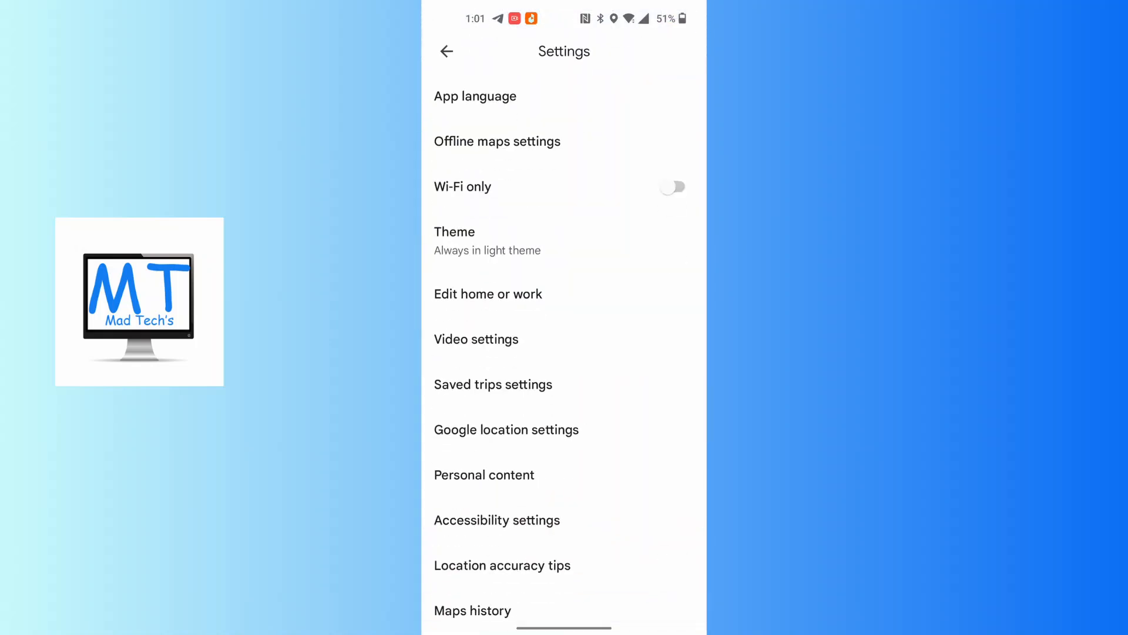
pyautogui.scroll(-3)
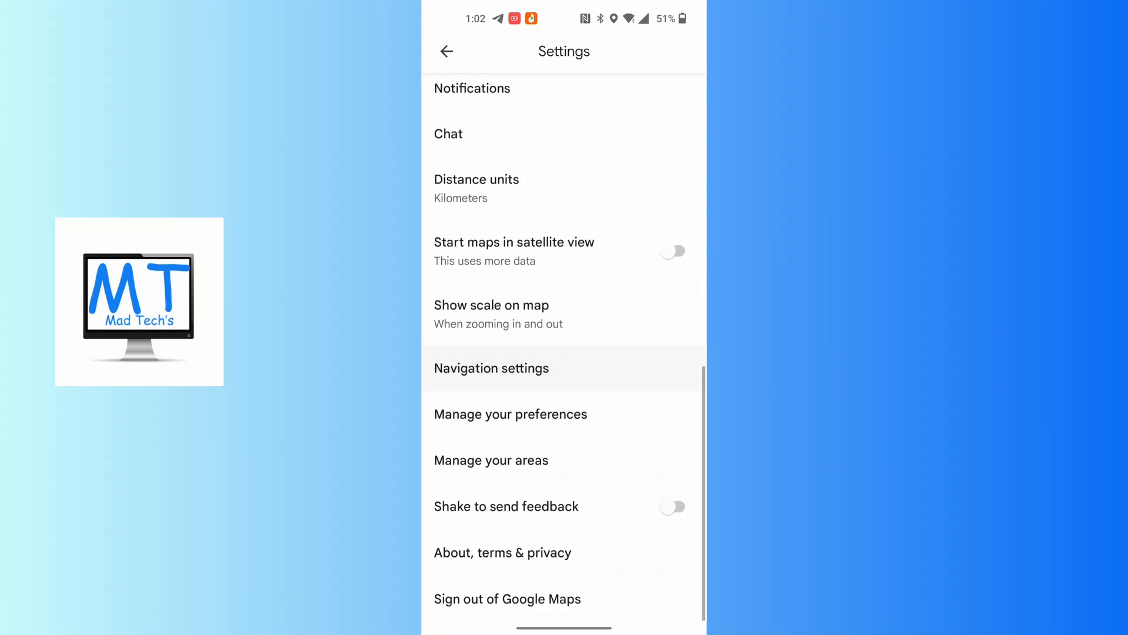
# - Enter Navigation settings and bring 'Play voice over Bluetooth' and 'Play voice during phone calls' into view, both on
pyautogui.click(492, 368)
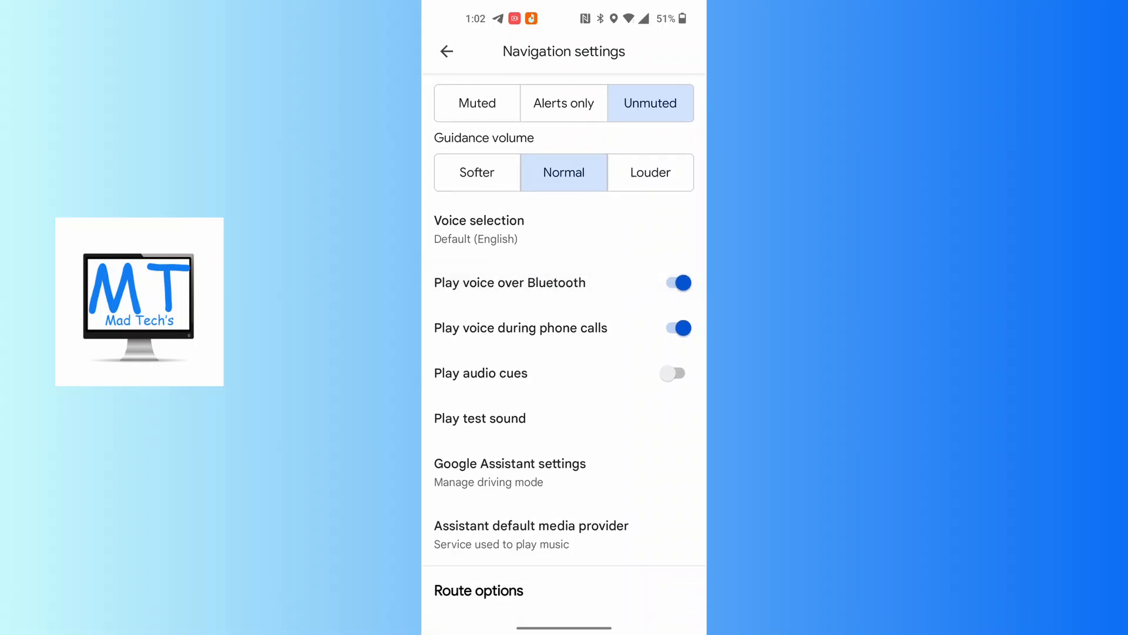
pyautogui.scroll(-3)
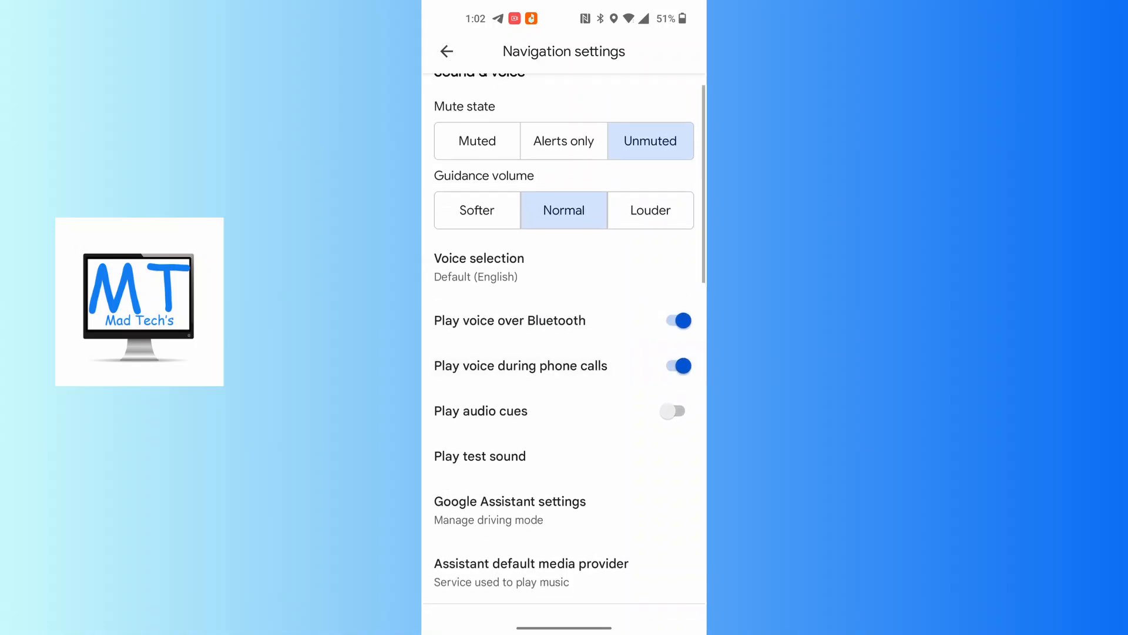